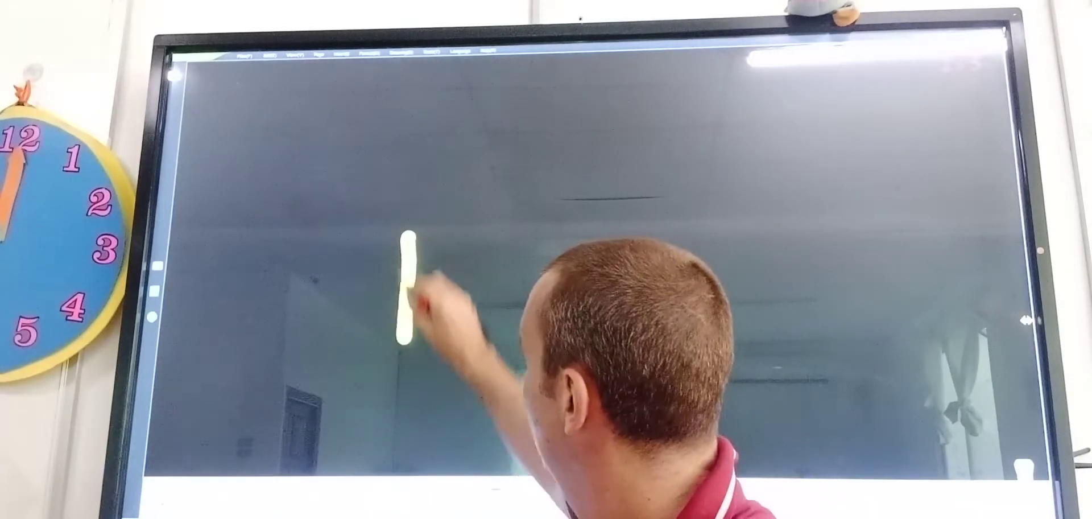
Draw the hump and right leg of the yellow lowercase n with one pen stroke
left_click_drag(407, 229, 479, 348)
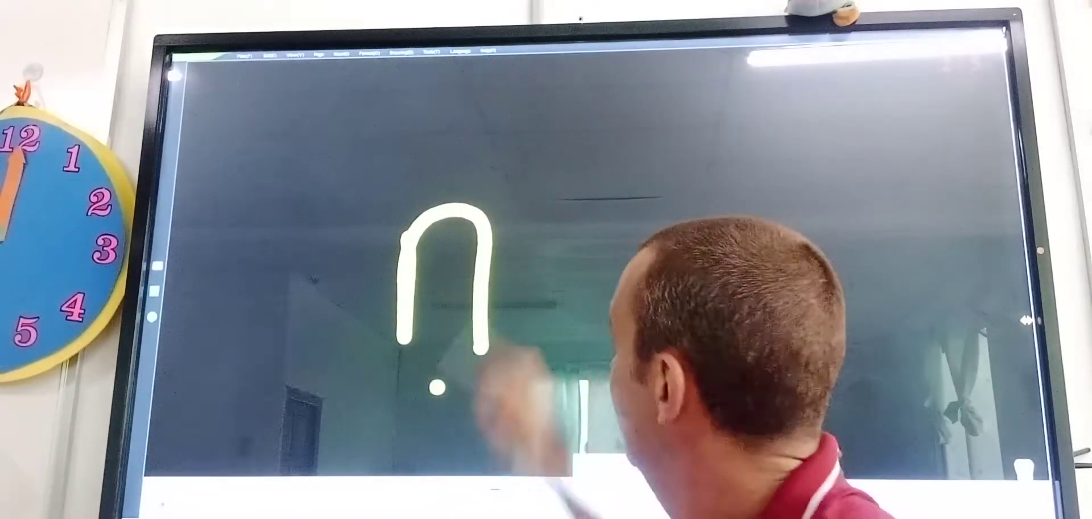